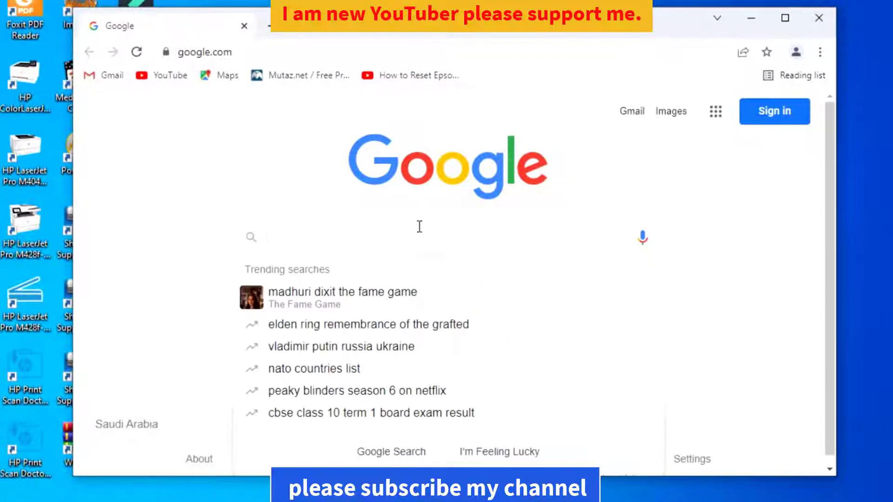
# Step: Search Google for 'hp 135a printar driver'
pyautogui.write('hp 135a')
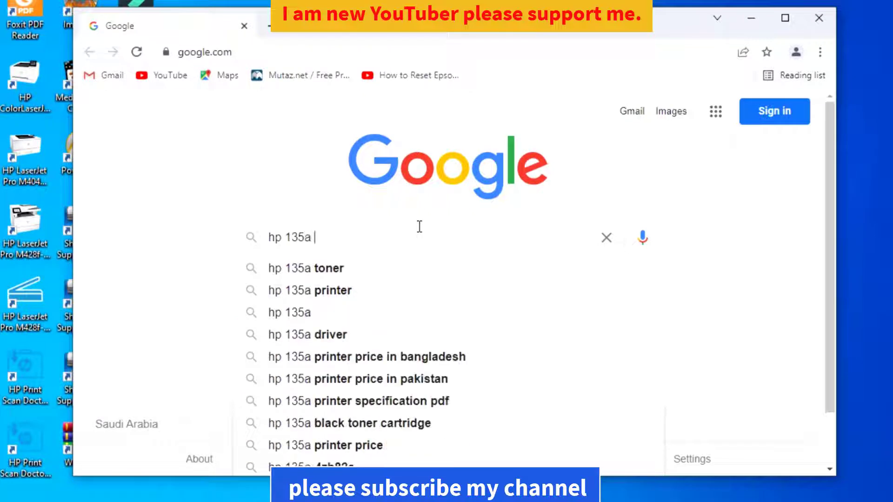
pyautogui.write('printar')
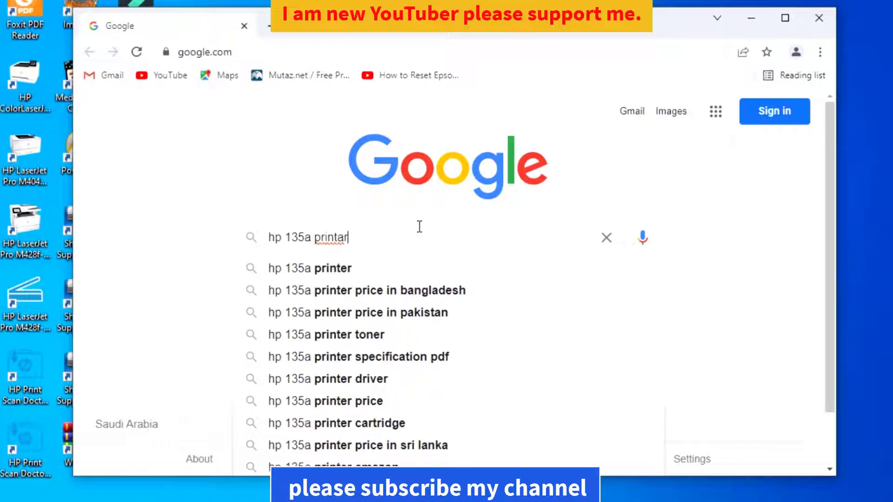
pyautogui.click(350, 379)
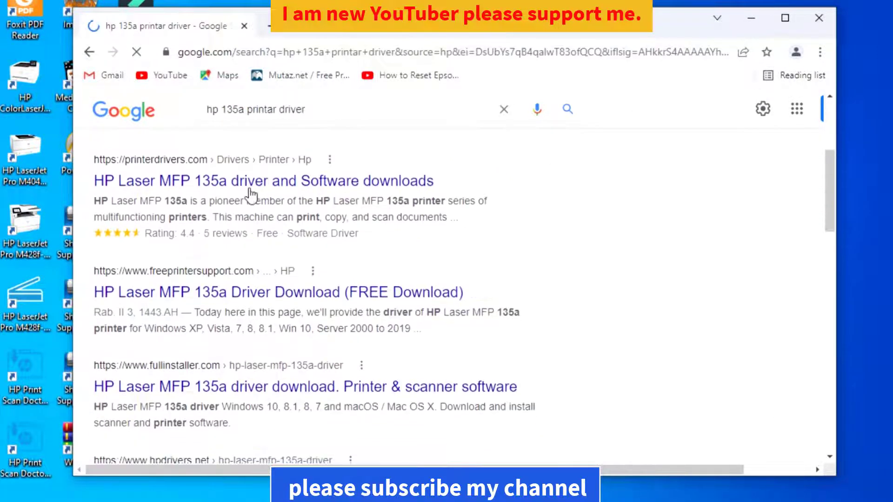
# Step: Download the HP Laser MFP 135a Full Feature Driver for Windows from PrinterDrivers.com
pyautogui.click(249, 181)
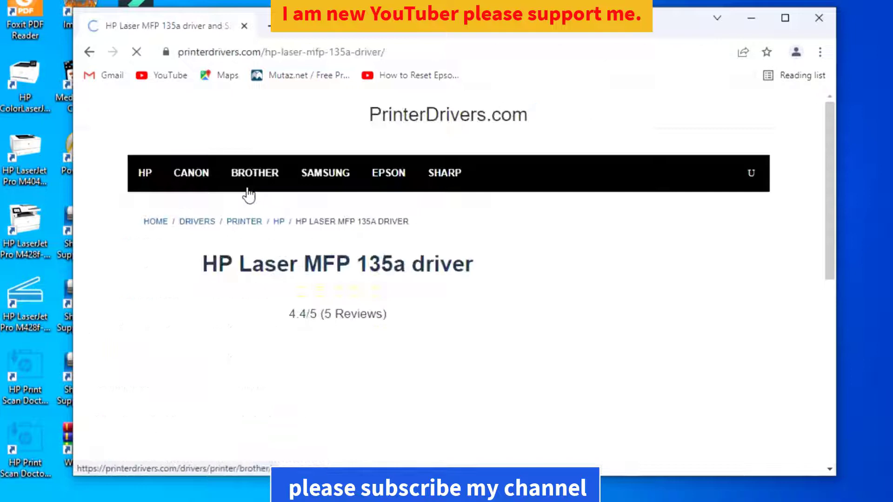
pyautogui.scroll(-3)
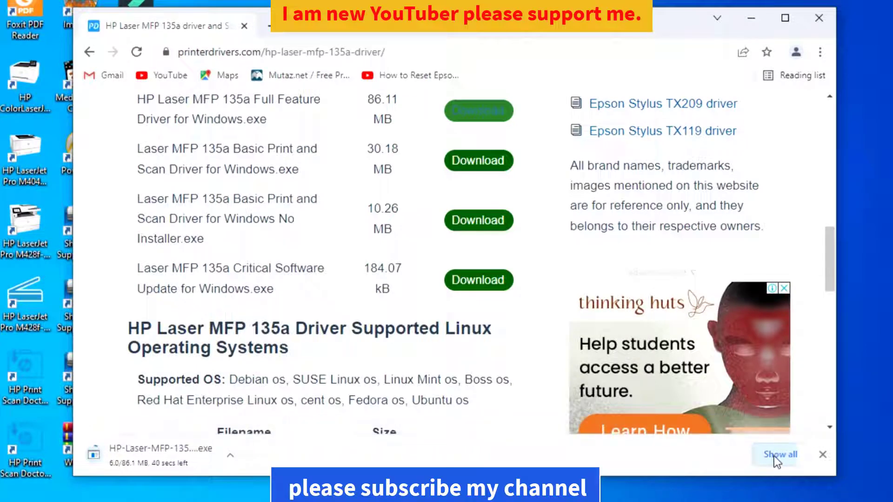
pyautogui.click(780, 454)
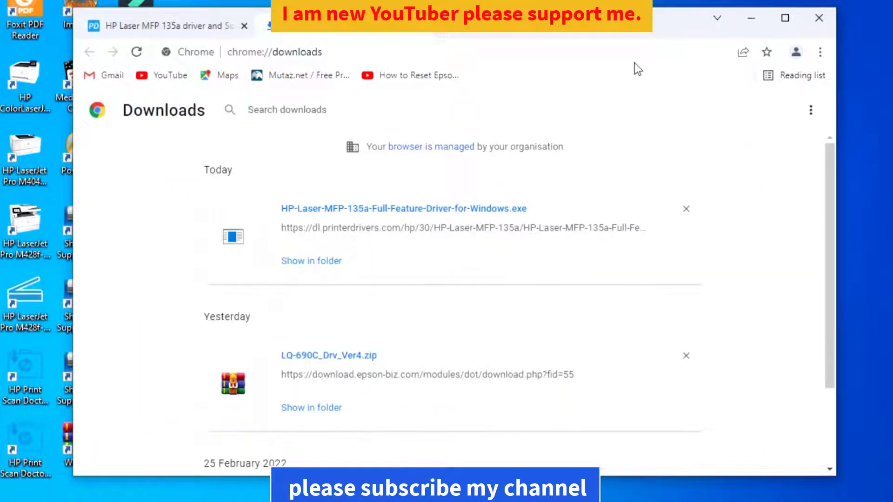
# Step: Reveal the downloaded HP driver in its folder and launch the installer
pyautogui.click(311, 261)
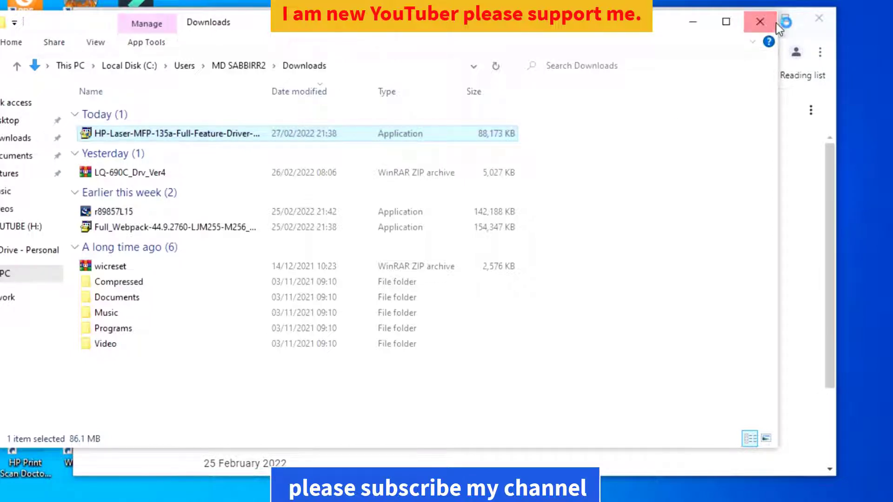
pyautogui.doubleClick(171, 133)
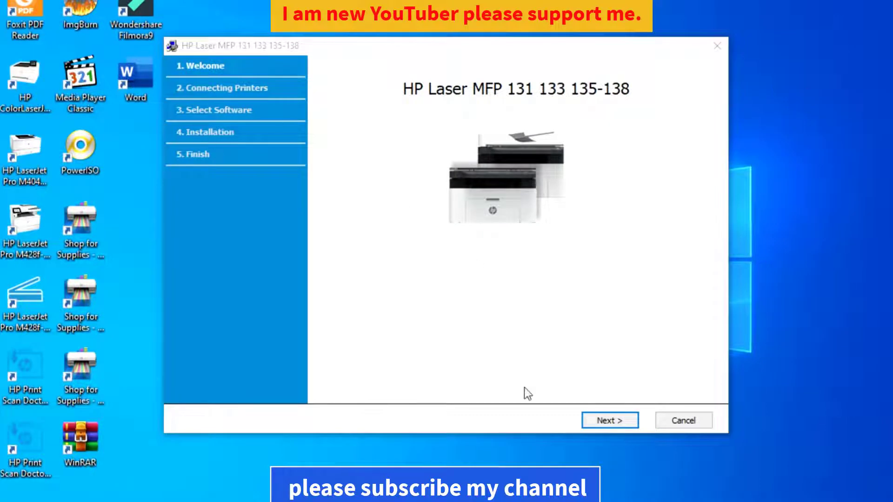
# Step: Pass the Welcome page, accept both agreements, and keep the USB connection
pyautogui.click(610, 420)
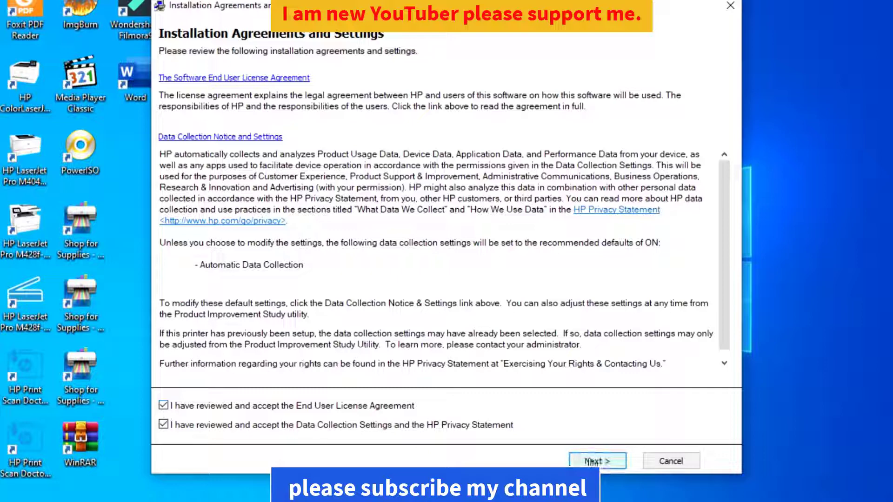
pyautogui.click(597, 461)
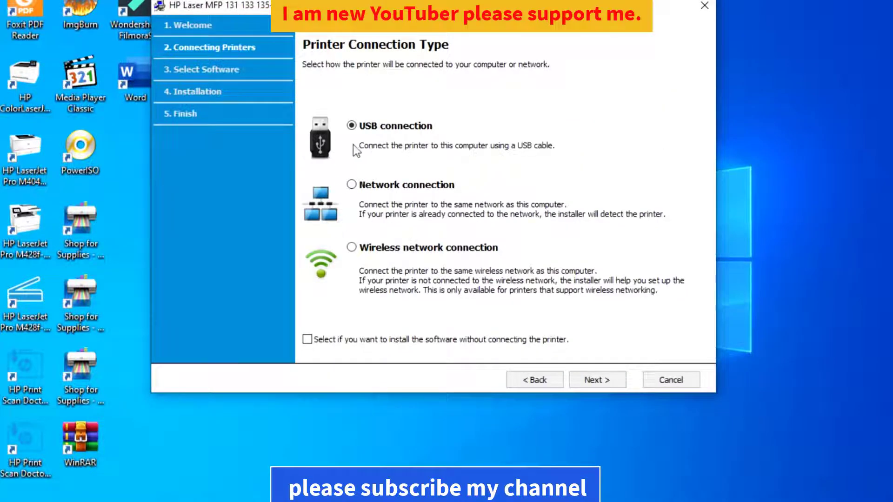
pyautogui.click(598, 380)
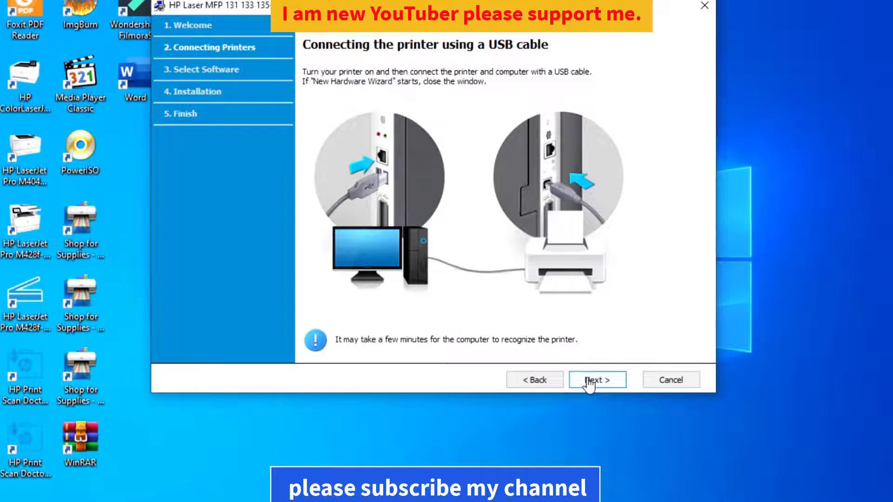
# Step: Continue past the USB page with Recommended setup and the environmental notice
pyautogui.click(597, 380)
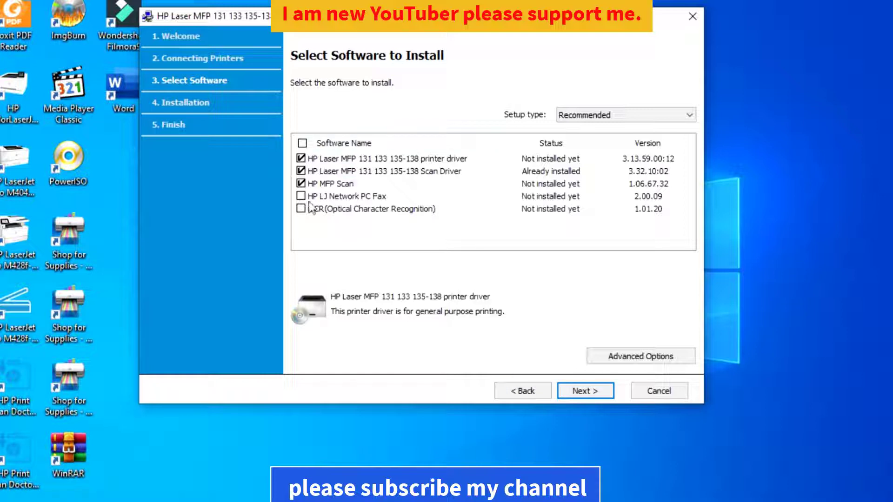
pyautogui.click(585, 390)
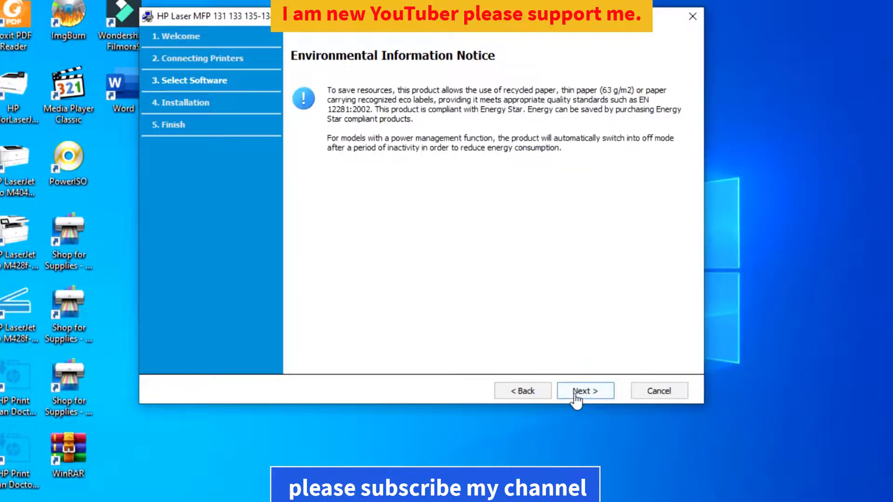
pyautogui.click(585, 391)
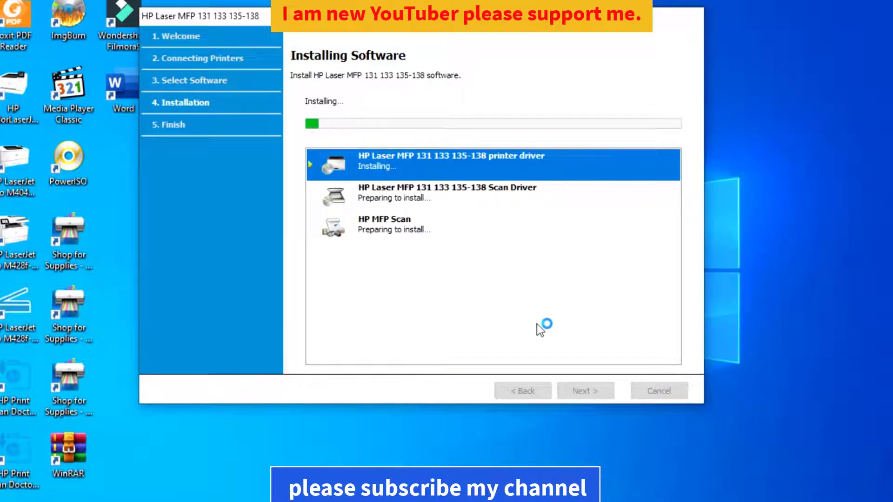
pyautogui.moveTo(509, 290)
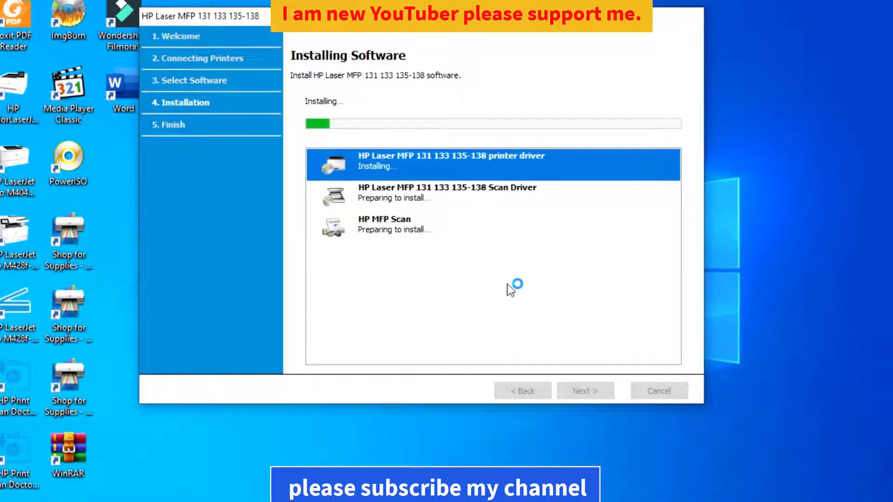